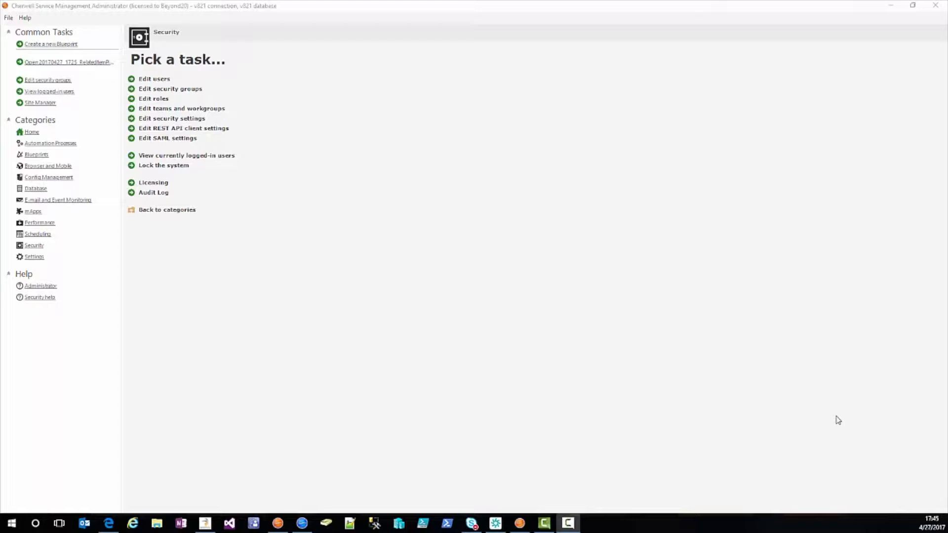
mouse_move(841, 457)
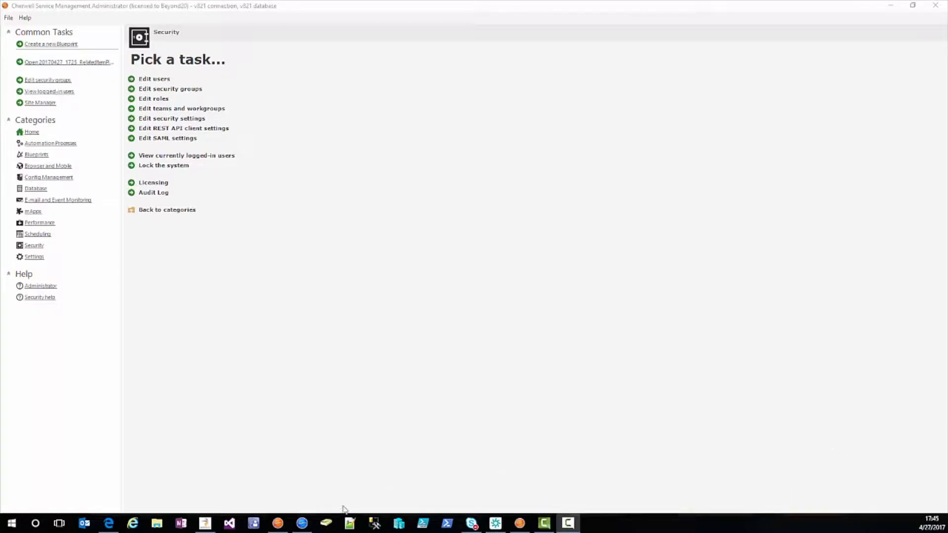
- In the client, create a new _ColorDemo record and pick a colour from the Blue/Red/Yellow lookup
left_click(301, 523)
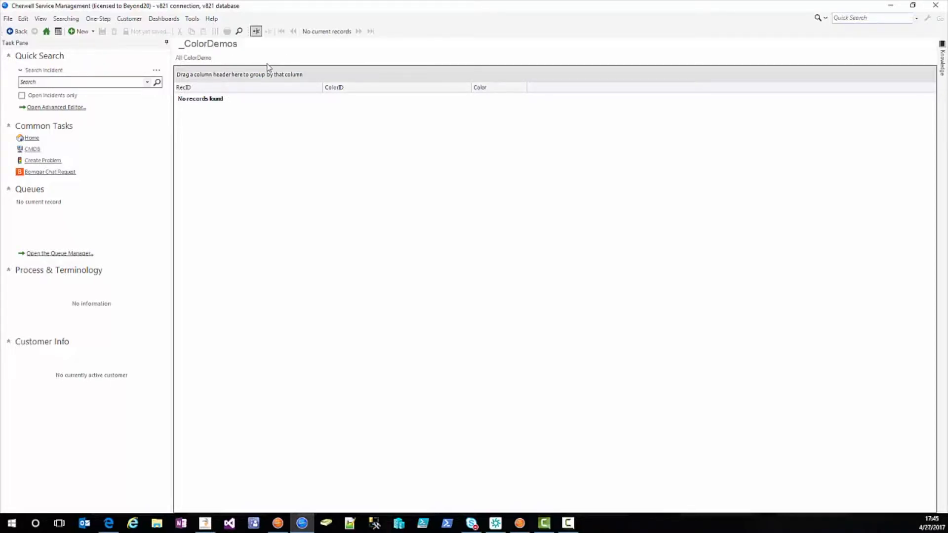
mouse_move(172, 28)
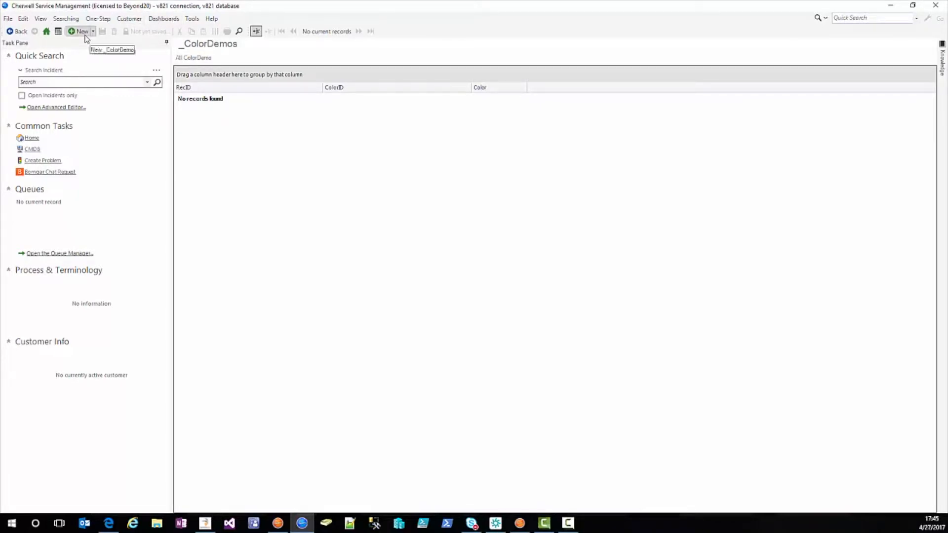
left_click(78, 31)
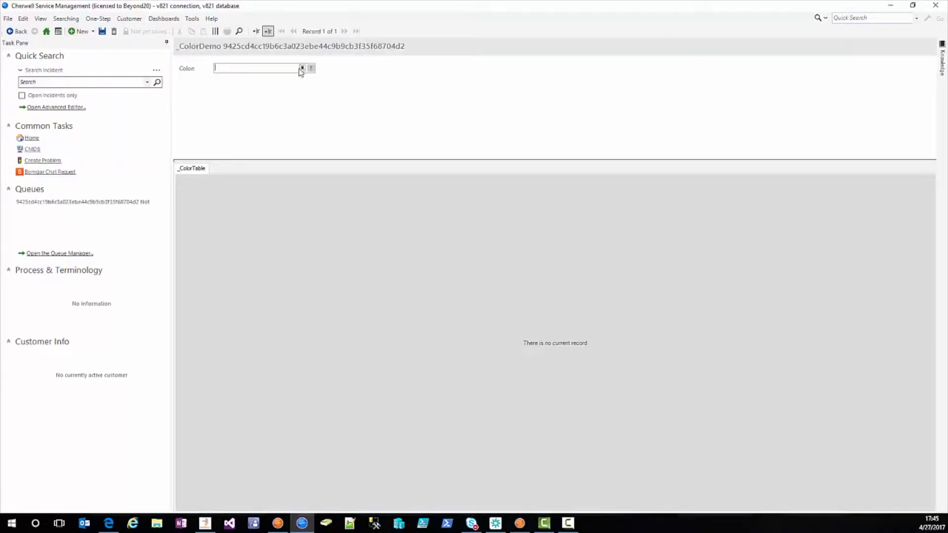
left_click(302, 68)
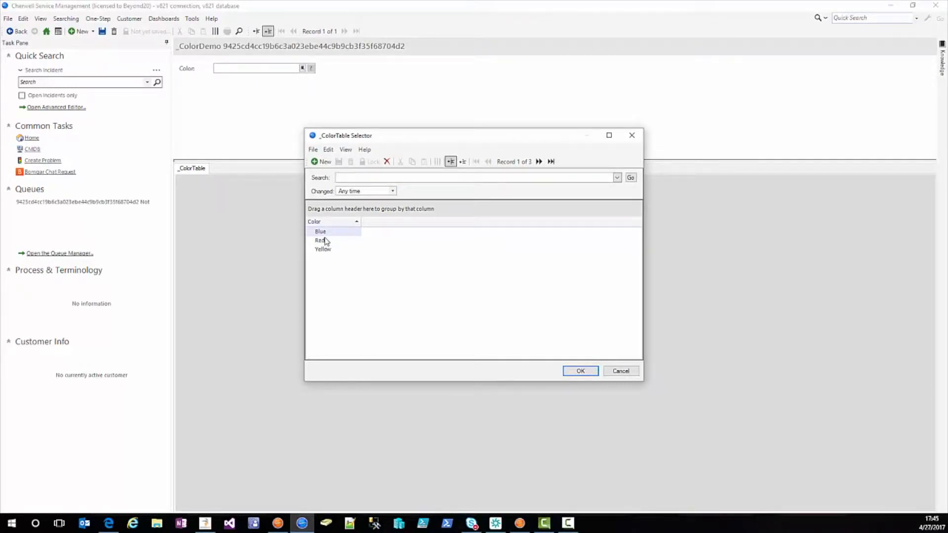
left_click(579, 371)
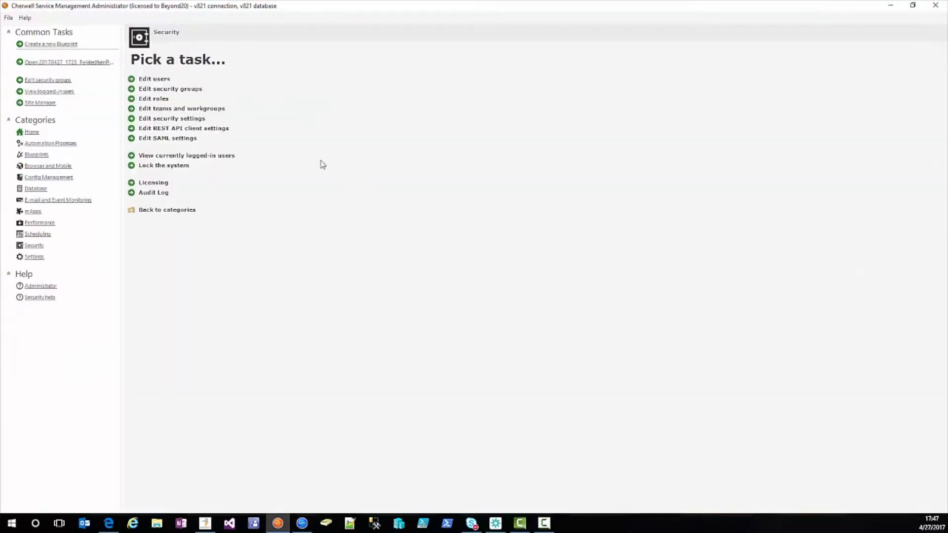
- Start a new blueprint and edit the supporting _ColorTable business object
left_click(51, 44)
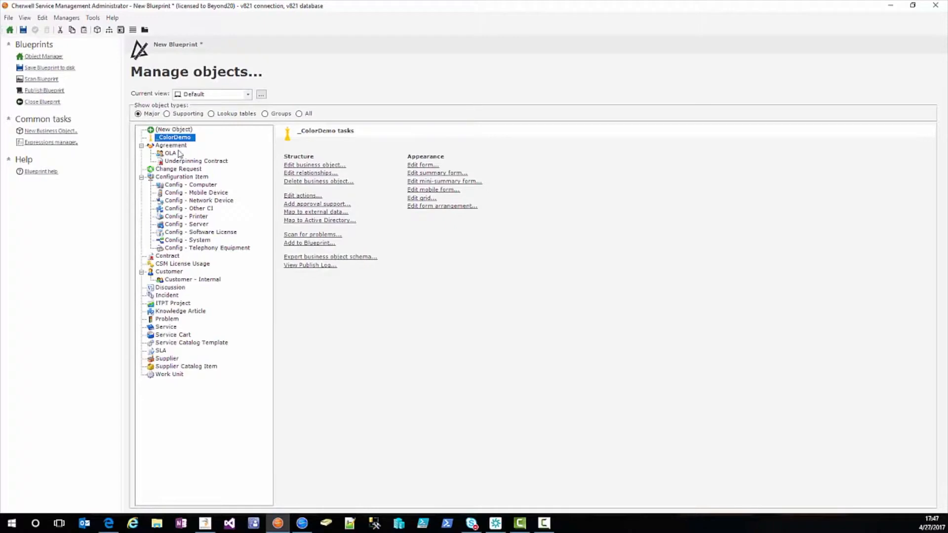
left_click(167, 113)
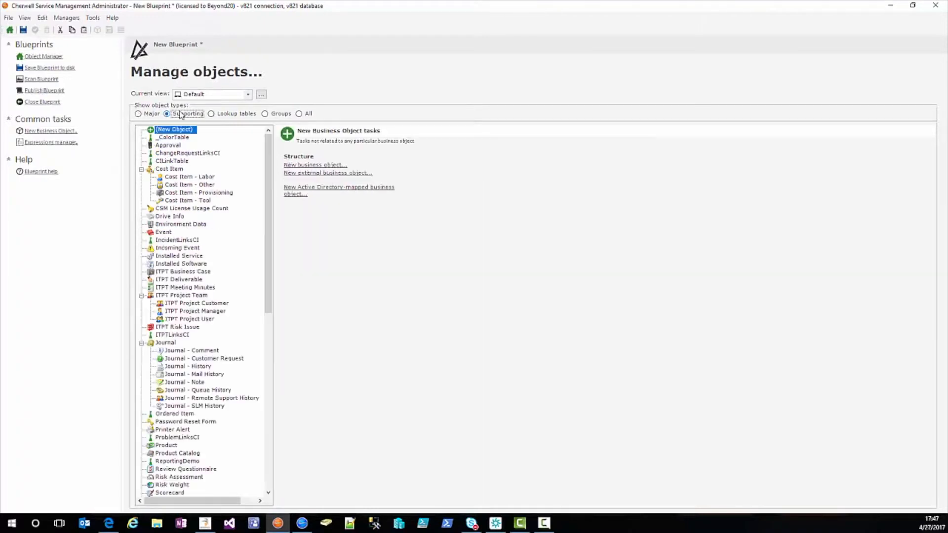
left_click(173, 137)
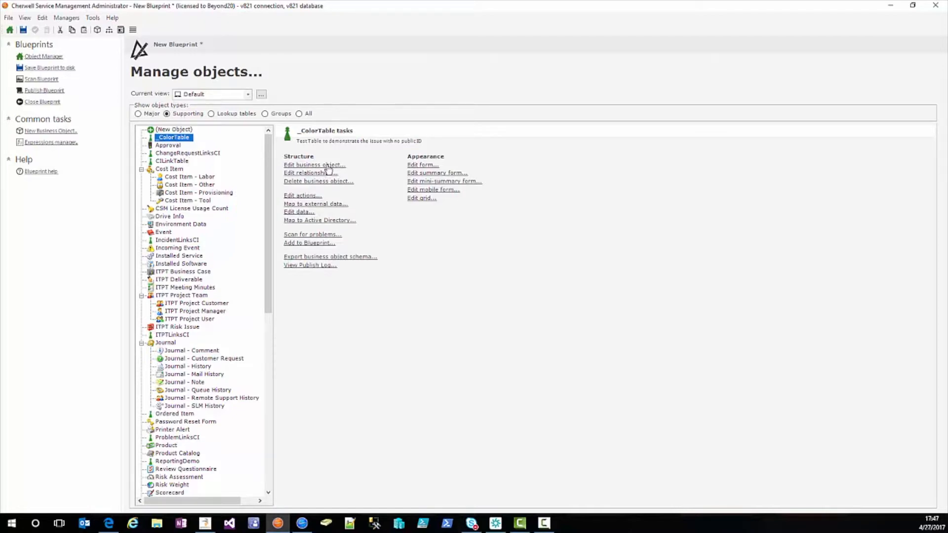
left_click(314, 165)
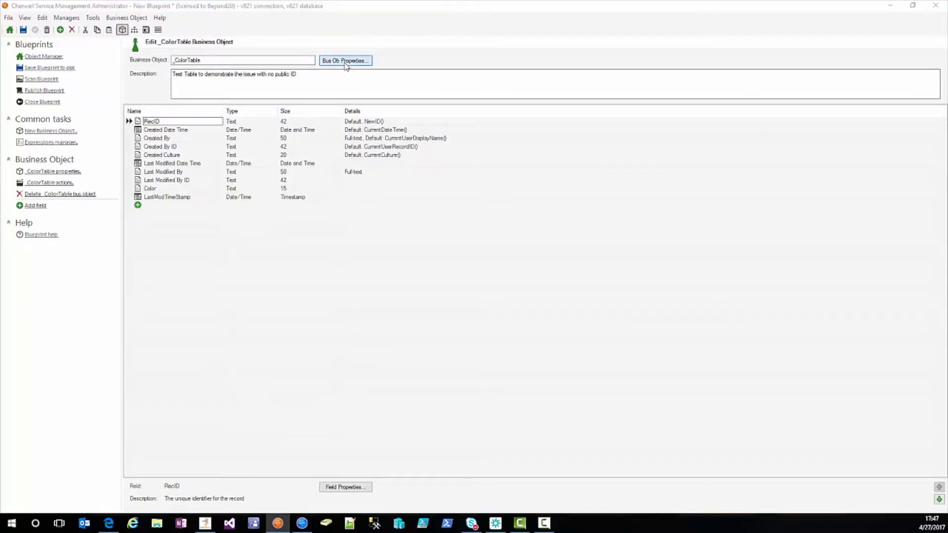
- In _ColorTable's properties, enable Use public ID and set it to the Color field
left_click(344, 60)
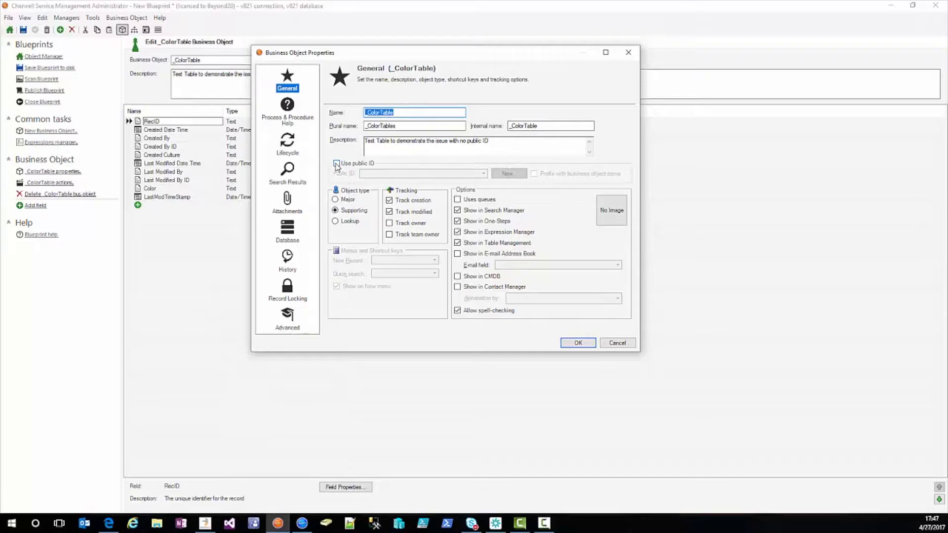
left_click(336, 164)
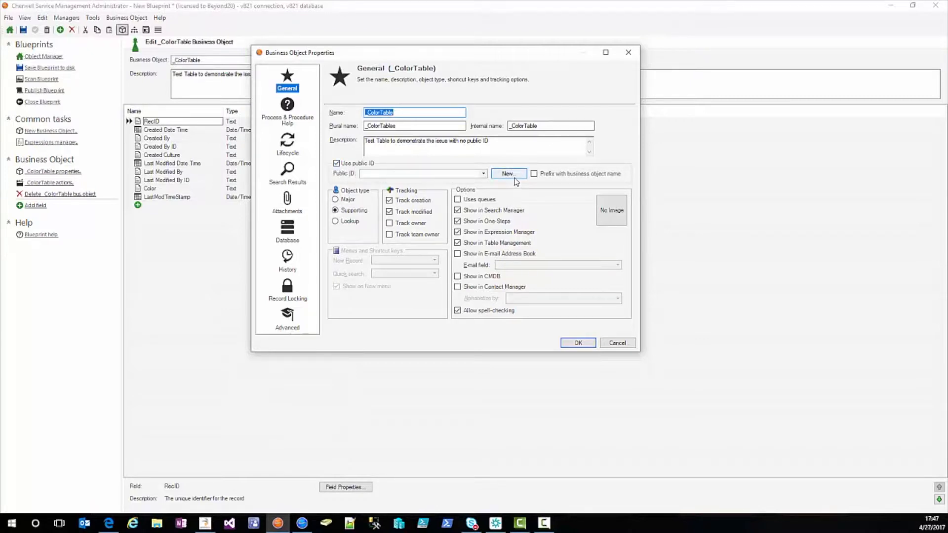
left_click(483, 173)
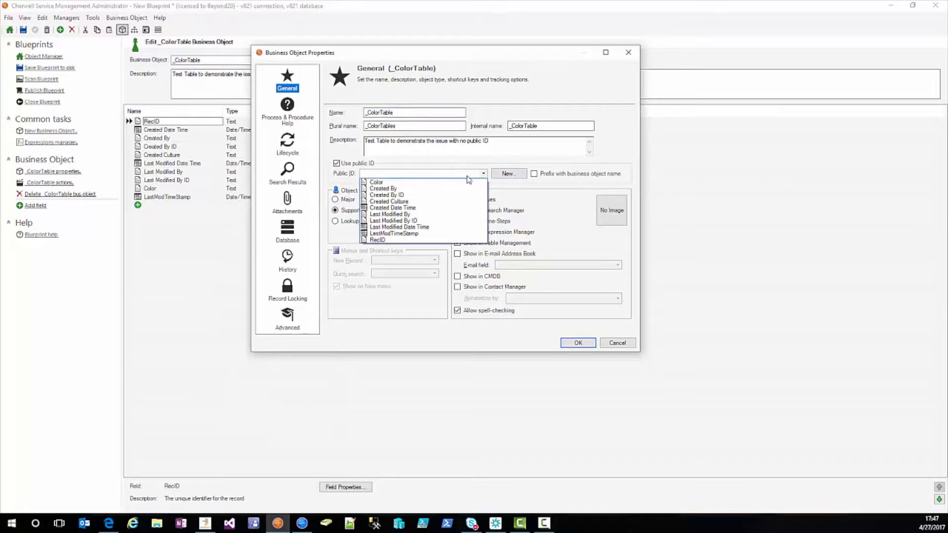
left_click(376, 182)
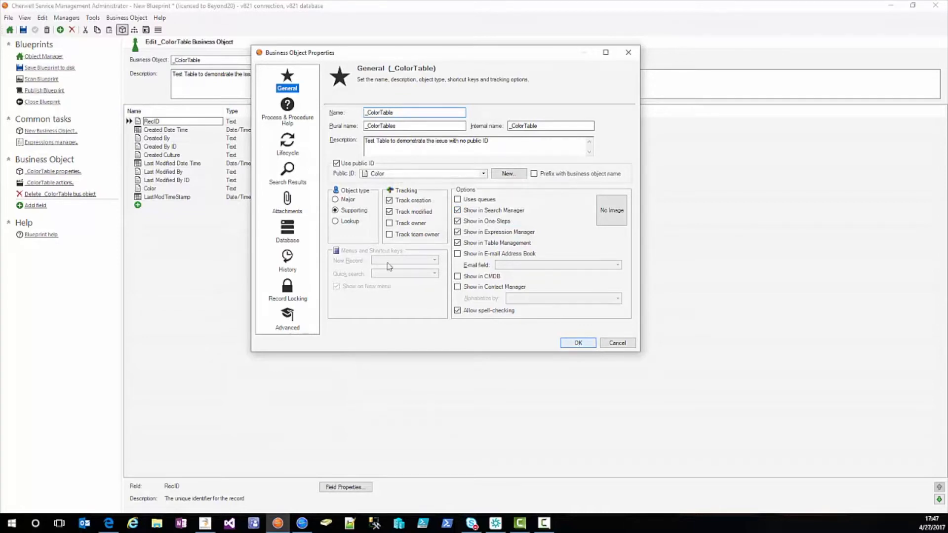
left_click(576, 342)
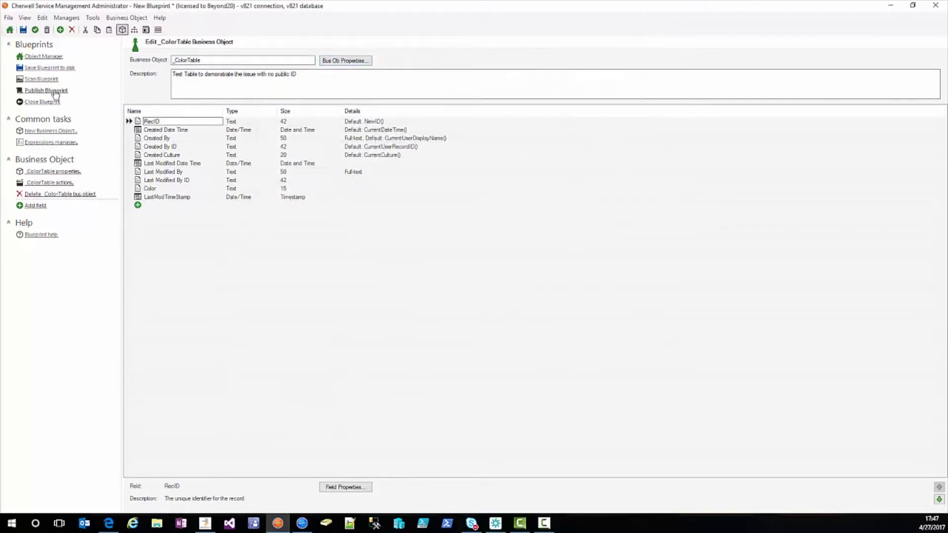
- Publish the blueprint from Object Manager and start naming its file in Save Blueprint
left_click(43, 56)
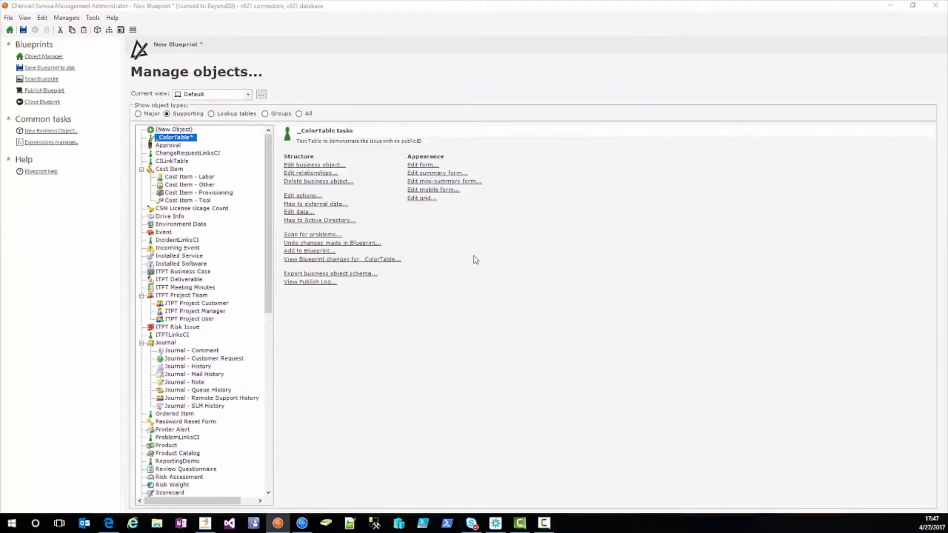
left_click(50, 68)
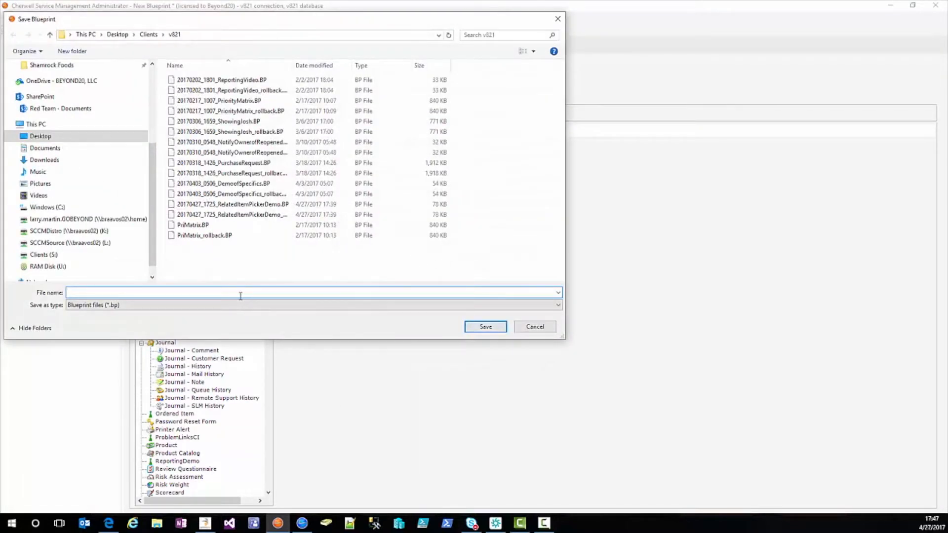
left_click(534, 326)
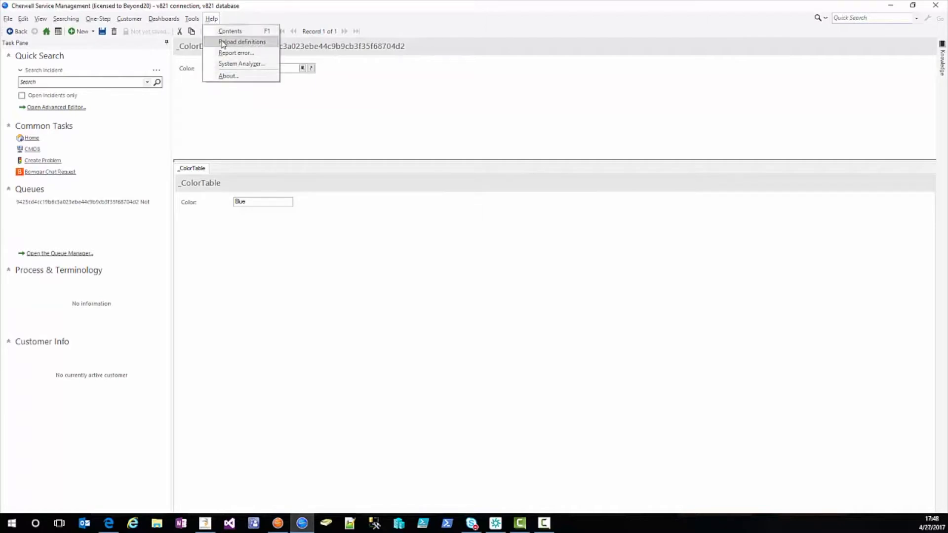
- Reload definitions, then create a new _ColorDemo record with Blue chosen as its colour
left_click(242, 41)
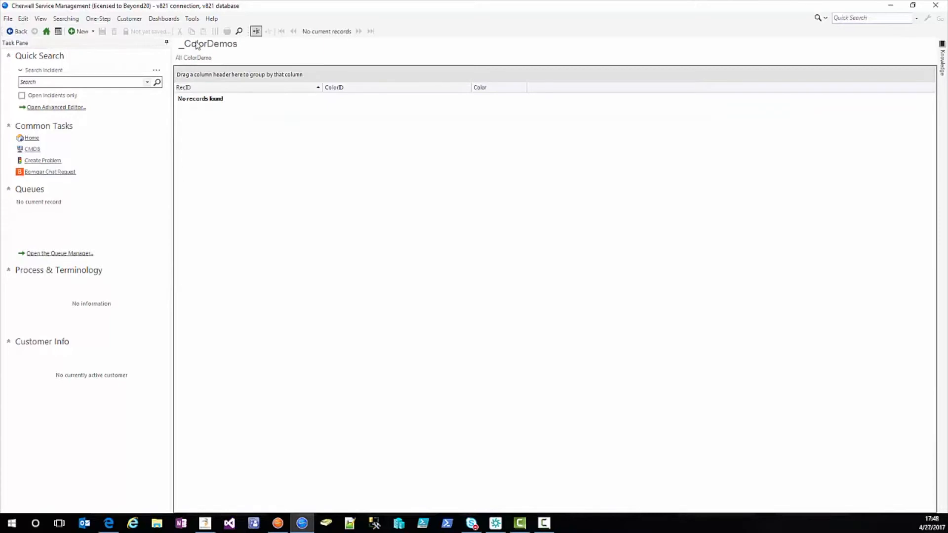
left_click(79, 30)
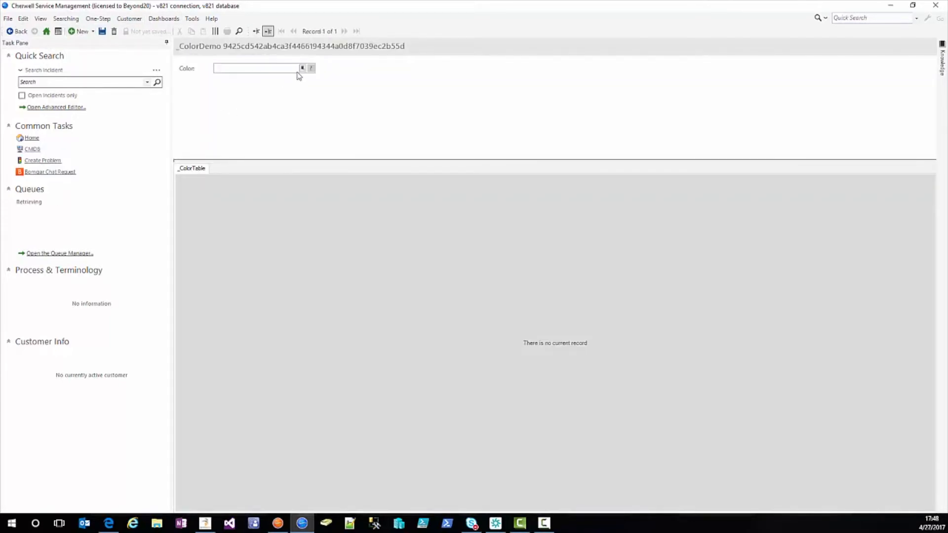
left_click(303, 67)
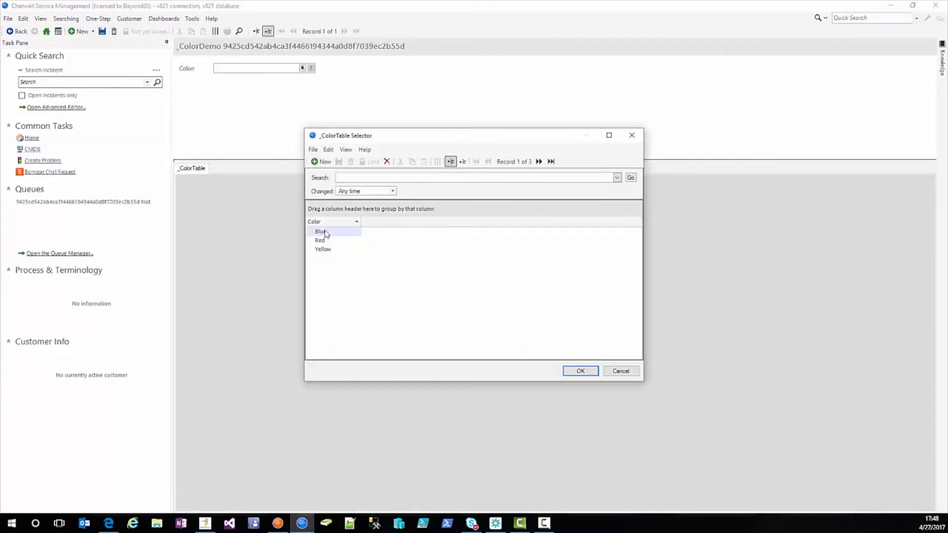
left_click(579, 371)
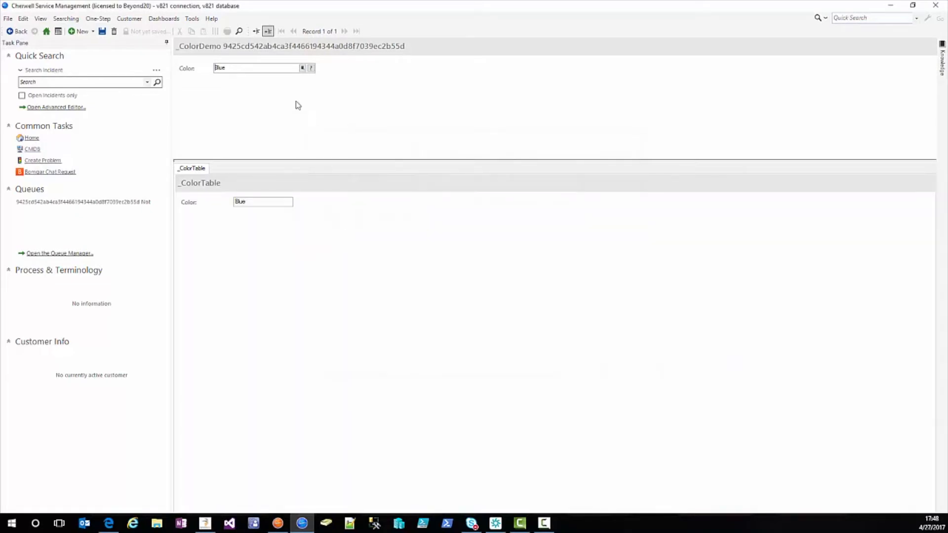
mouse_move(214, 153)
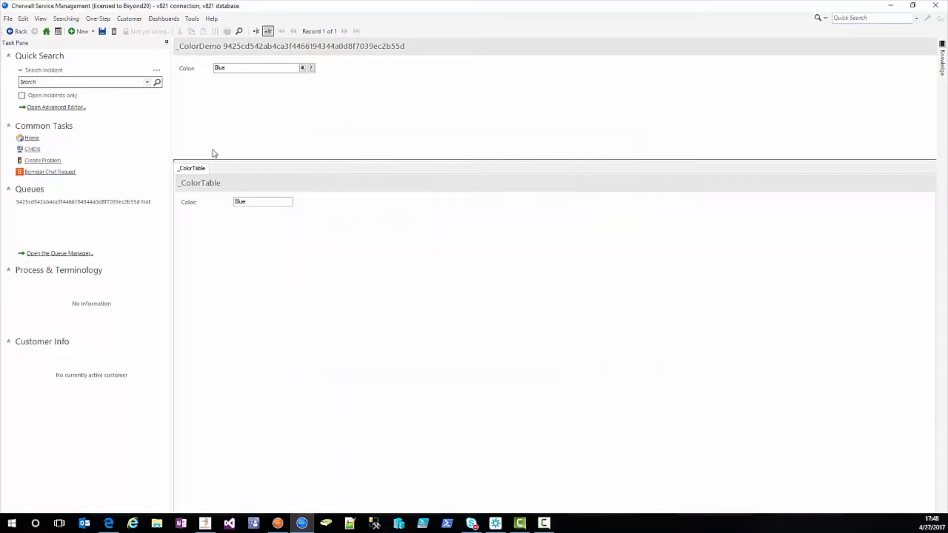
mouse_move(292, 221)
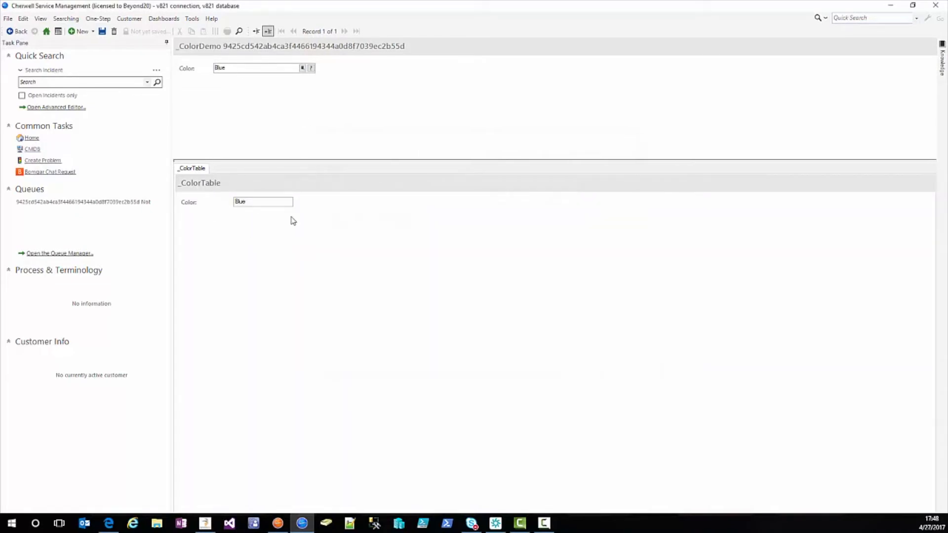
mouse_move(296, 220)
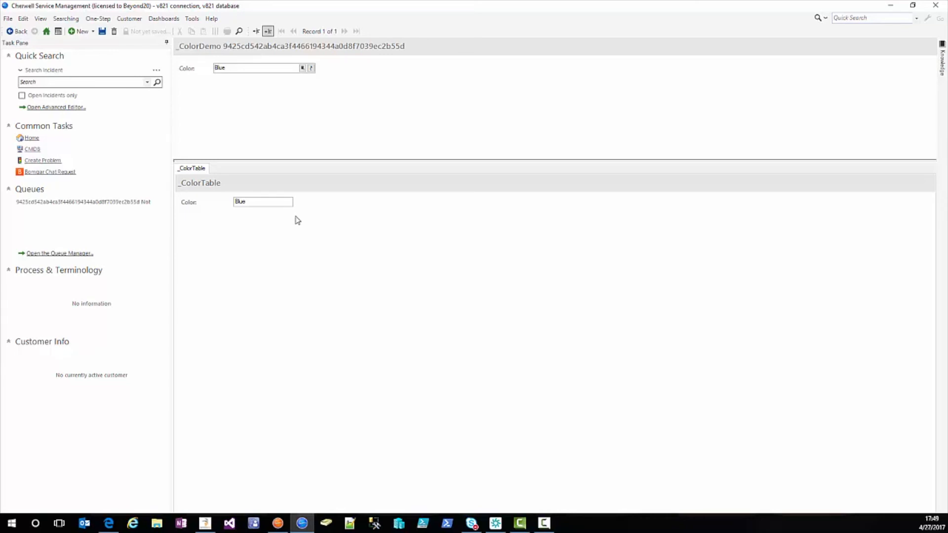
mouse_move(309, 235)
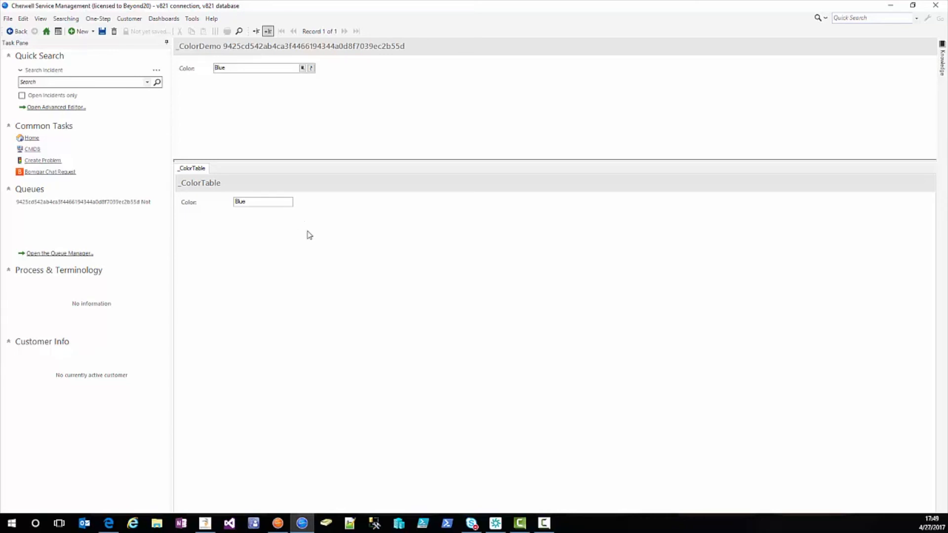